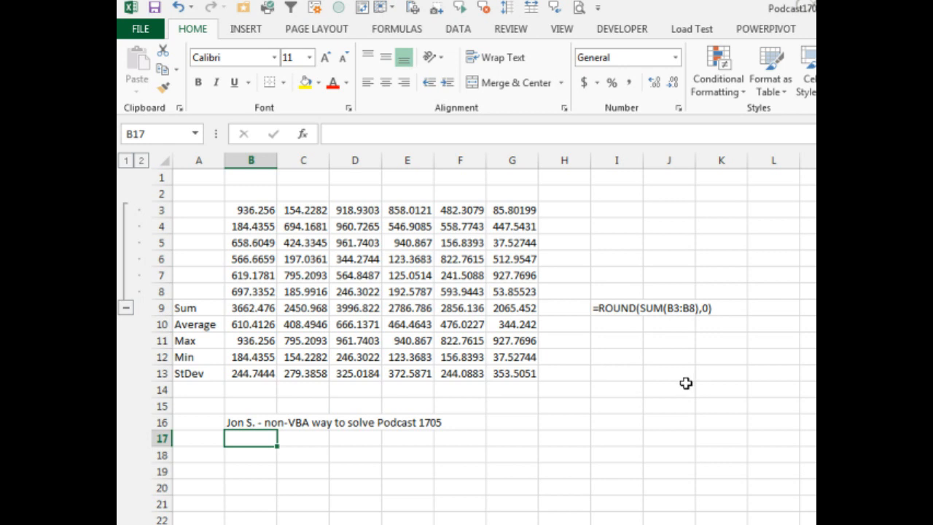
mouse_move(625, 322)
type("=\"=ROUND(\"&MID(FORMULATEXT(B9),2,50)&\",0)\"")
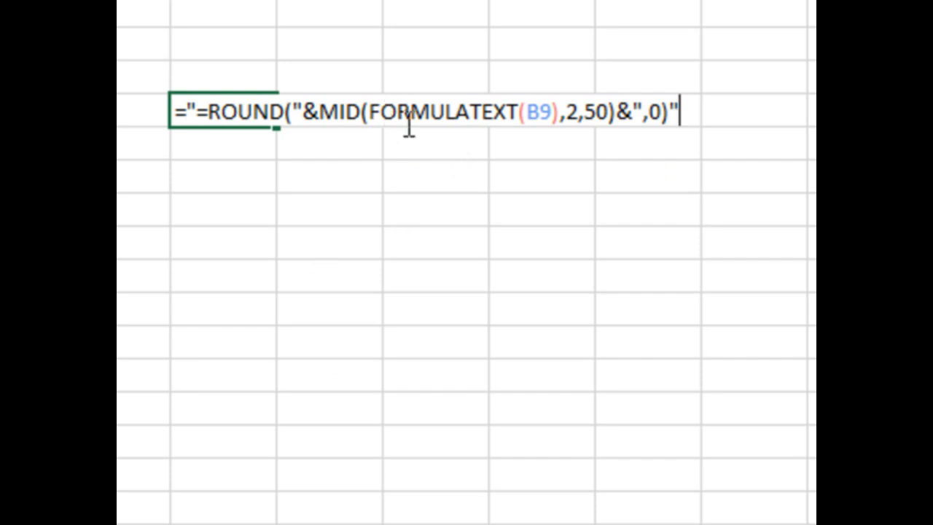
mouse_move(231, 201)
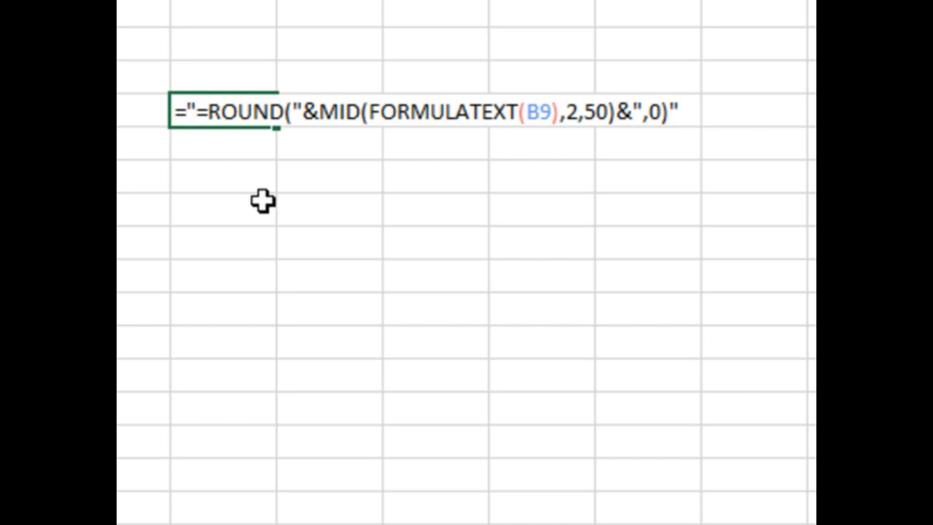
mouse_move(202, 142)
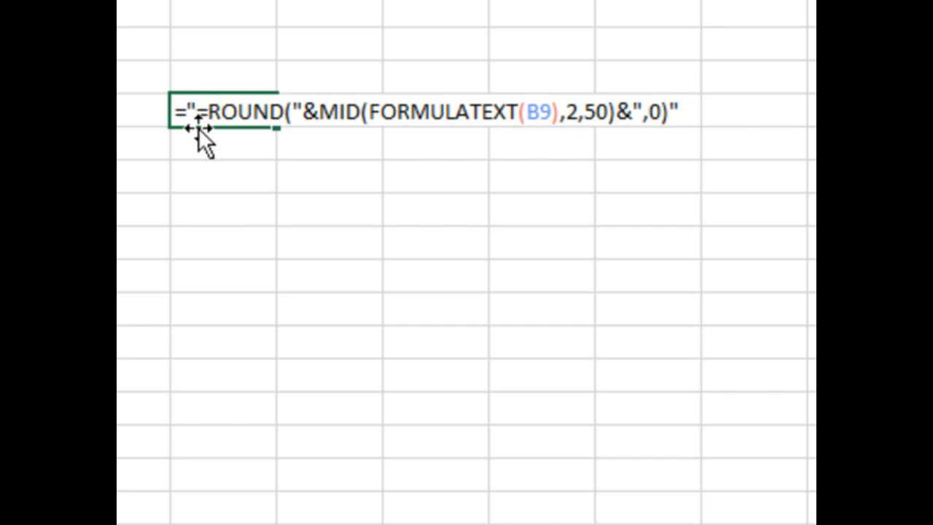
mouse_move(333, 182)
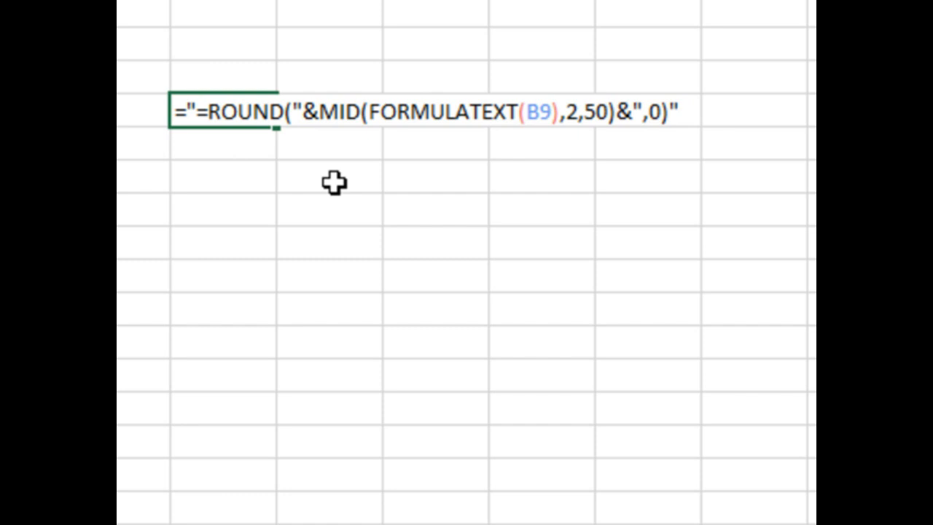
Enter the formula in I9 that builds the ^=ROUND(SUM(B3:B8),0) text.
key("Return")
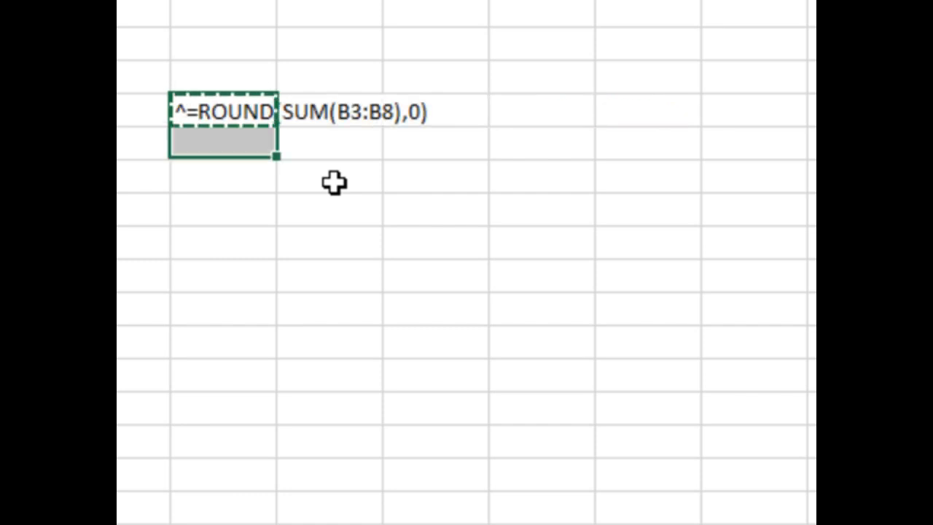
Paste the ROUND formula text across I9:M13.
left_click_drag(275, 156, 594, 259)
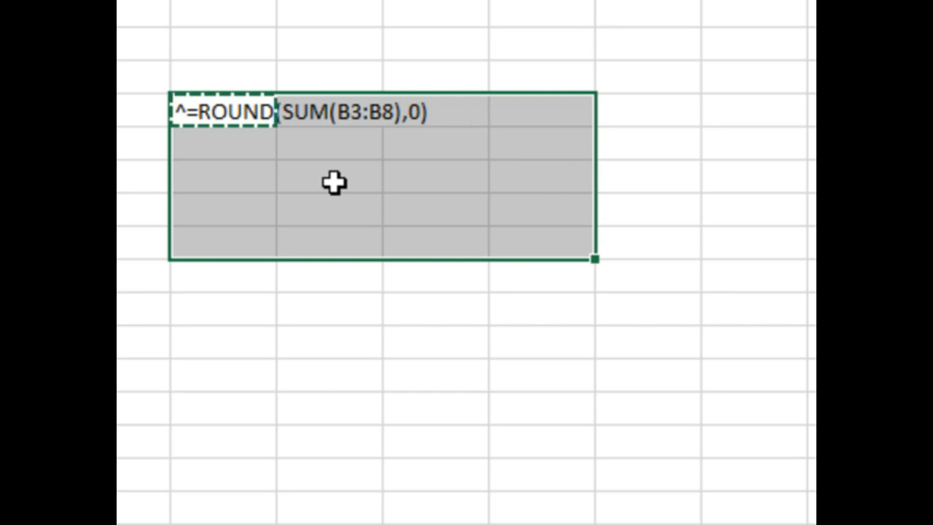
key("ctrl+v")
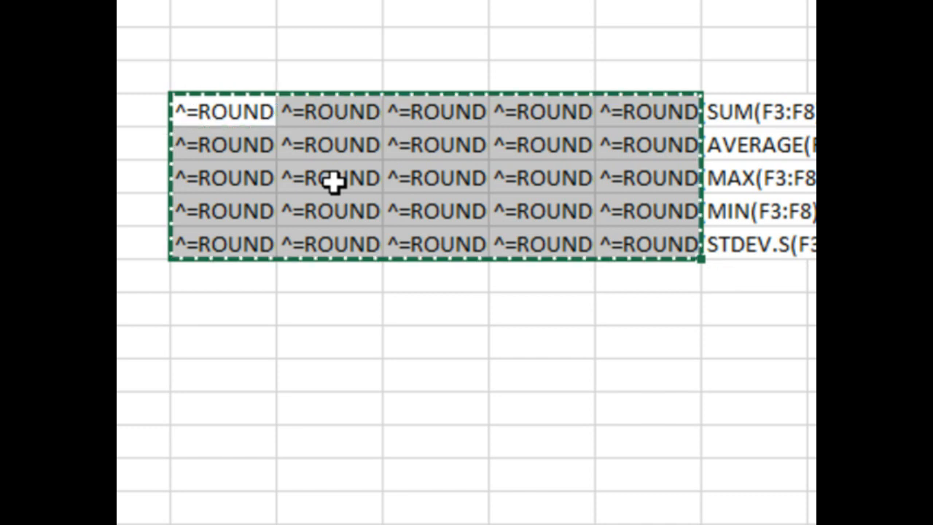
Paste the formula text into B9:F13 and replace every ^= with = to activate it.
key("ctrl+v")
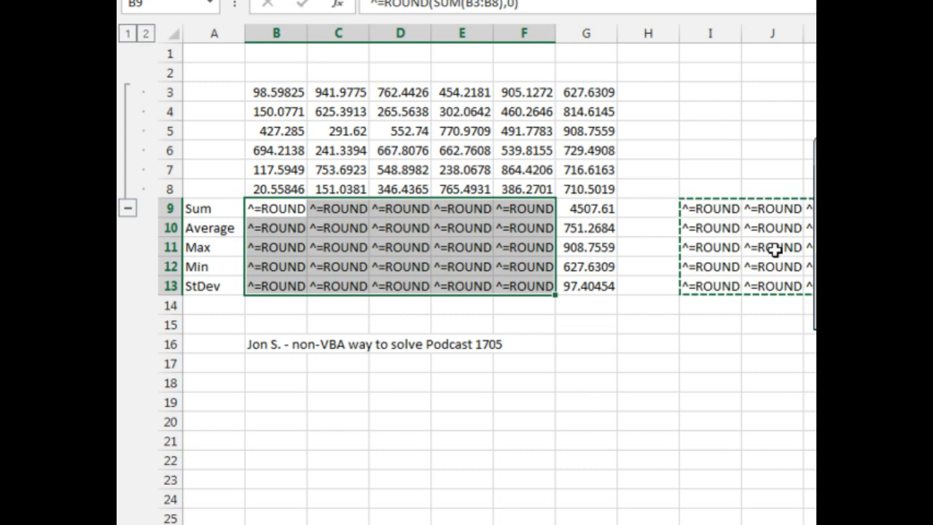
key("ctrl+h")
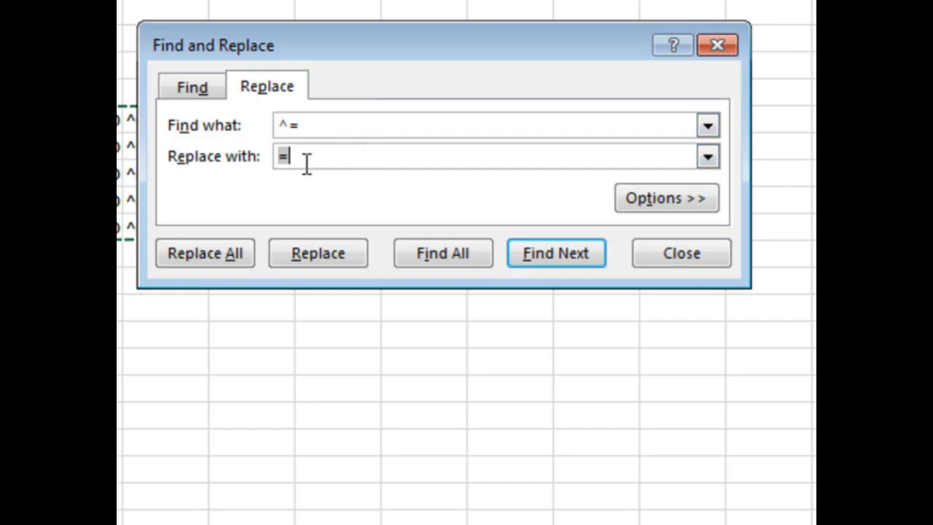
left_click(205, 253)
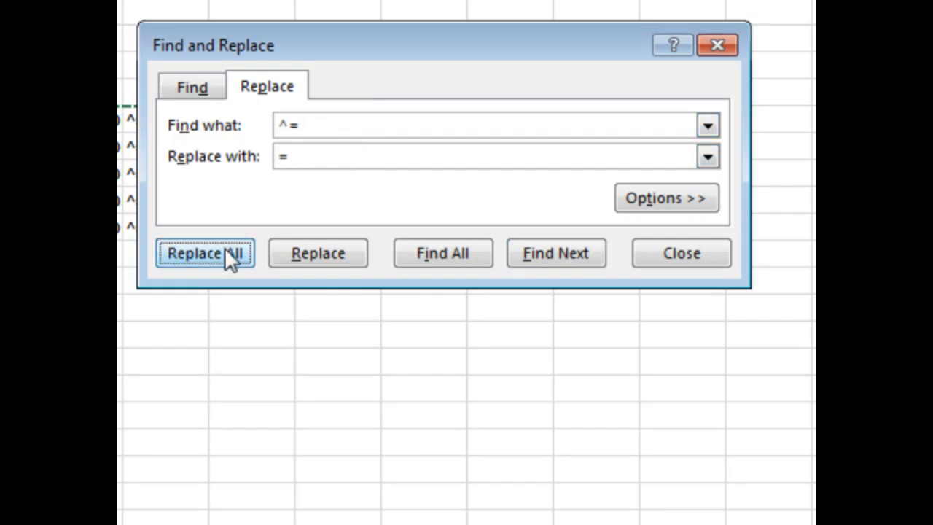
left_click(205, 253)
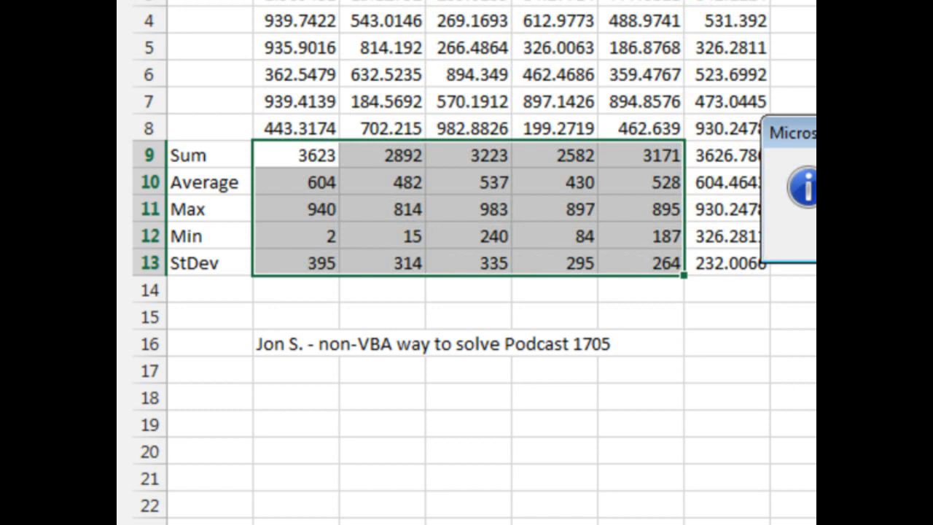